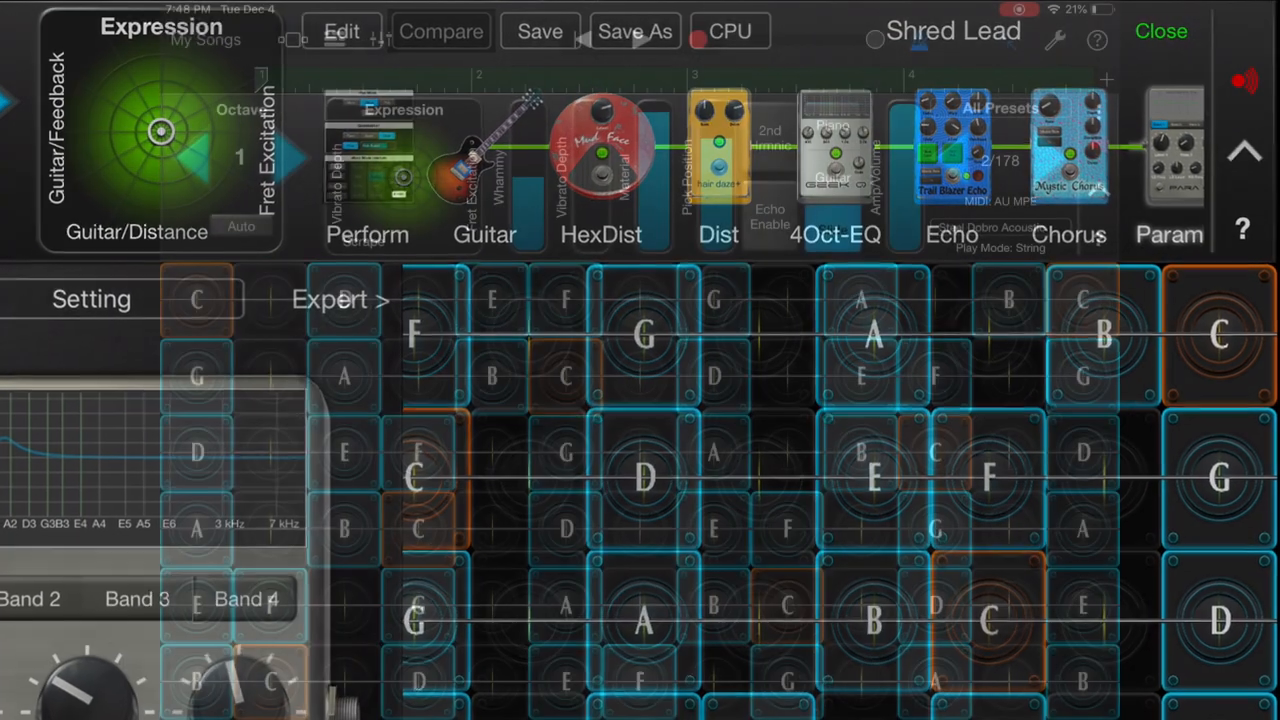
Step: Leave the Expression editor and load GeoShred Pro as an AUv3 instrument on AUM channel 1
click(1160, 32)
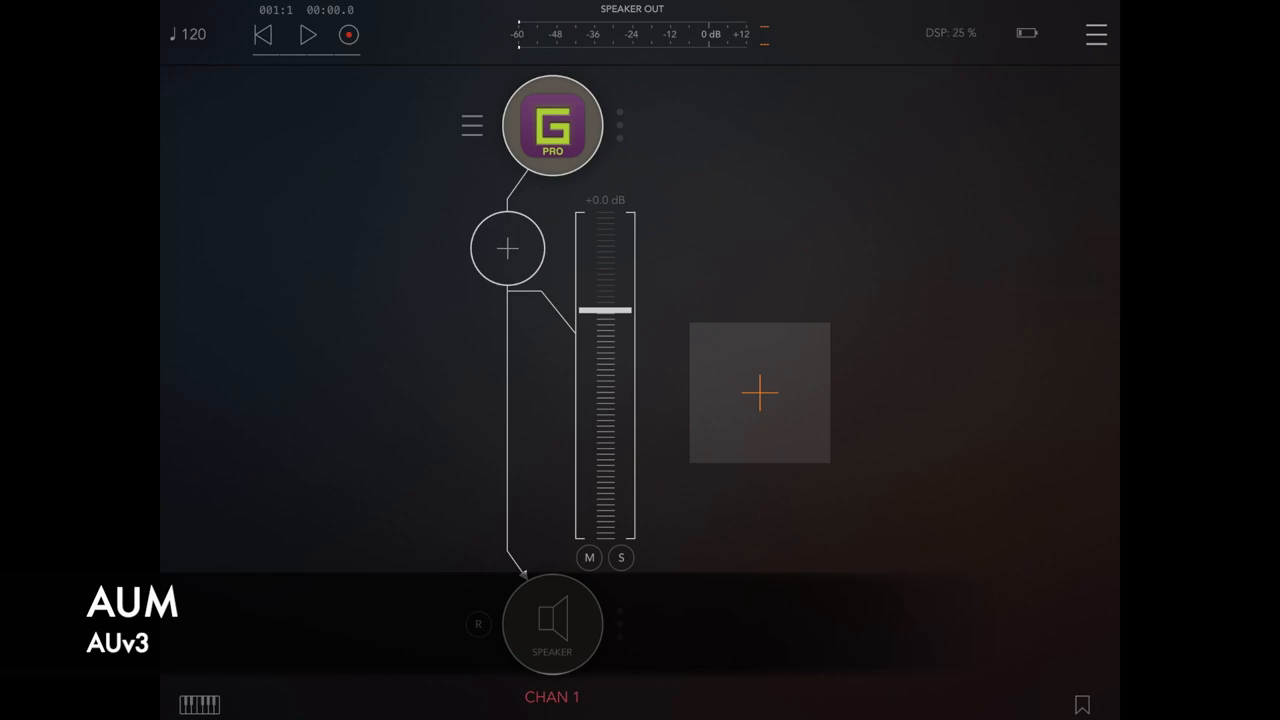
click(552, 124)
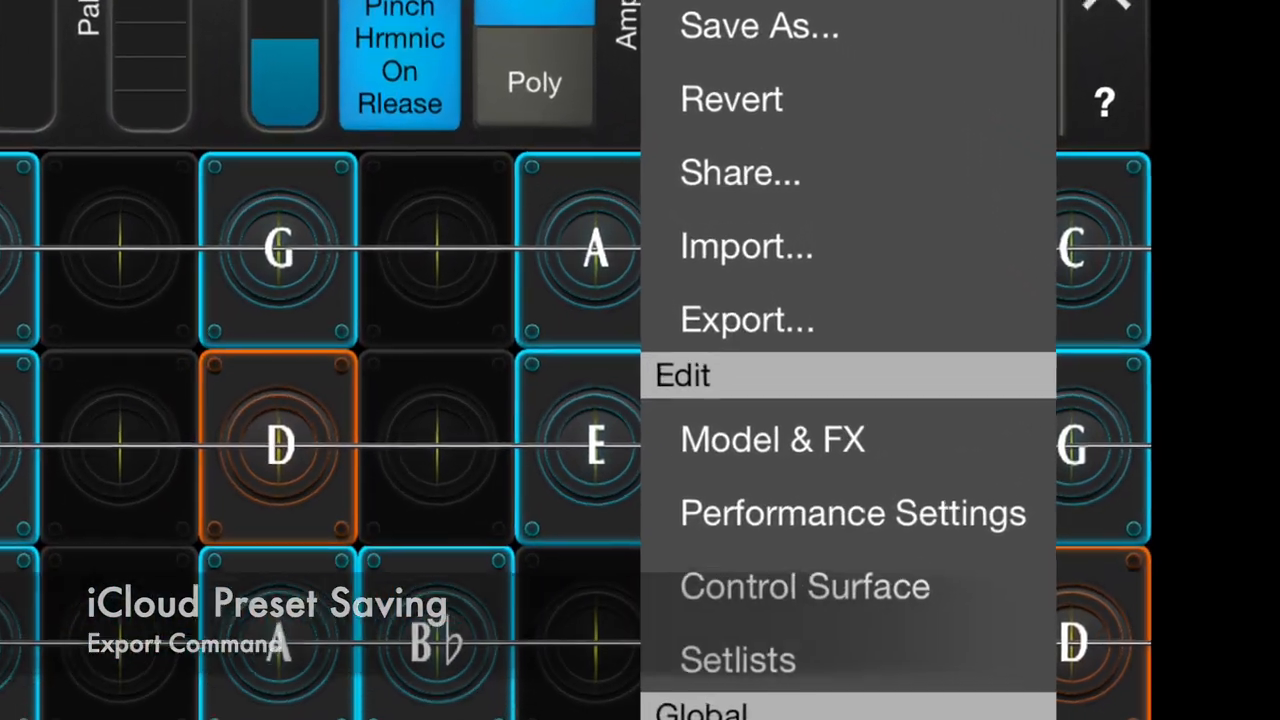
Step: Export the Shred Lead preset to the GeoShred folder on iCloud Drive
click(746, 320)
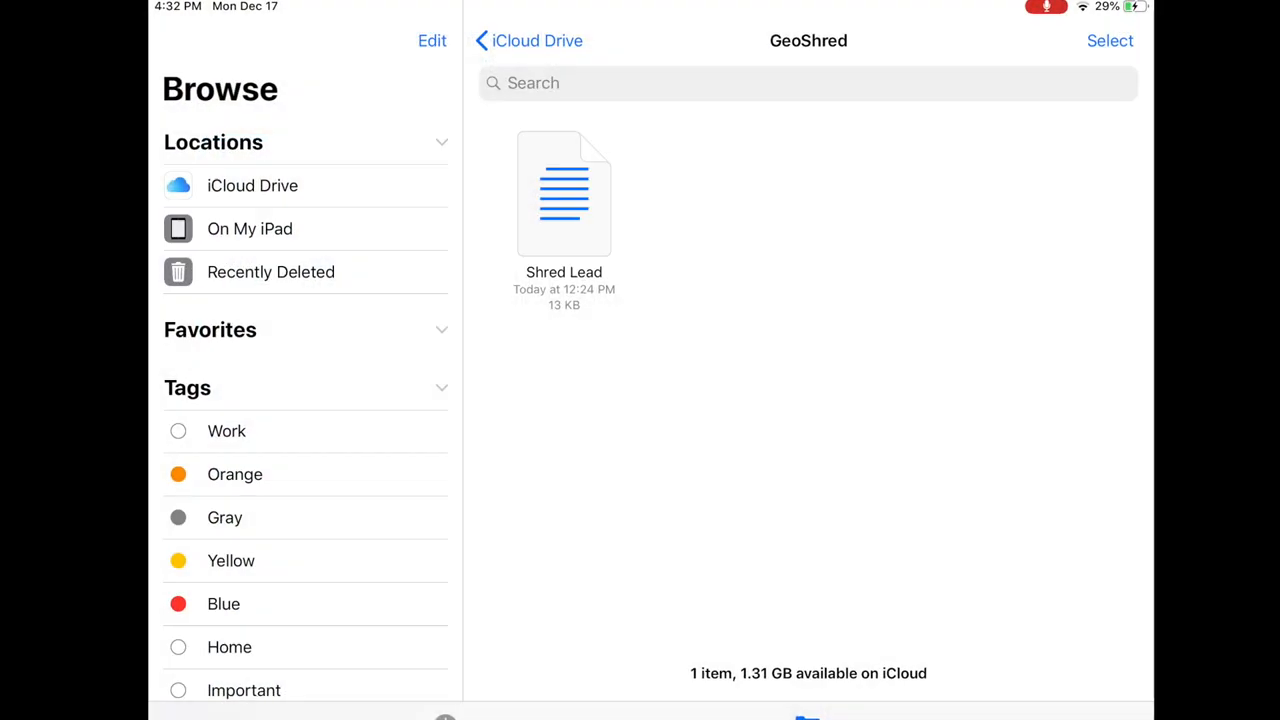